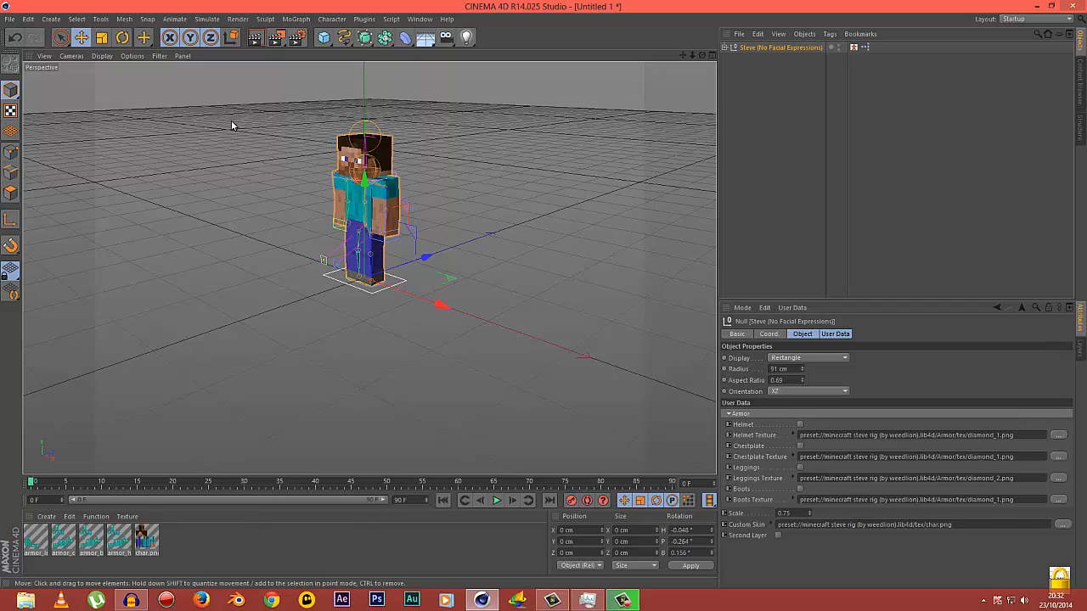
{"action": "mouse_move", "coordinate": [212, 85]}
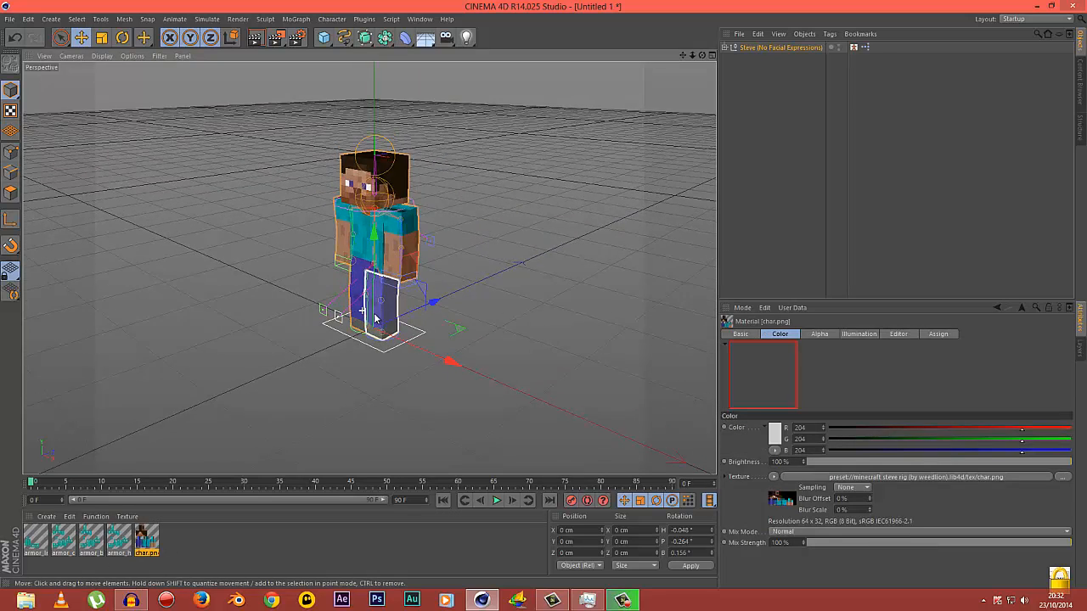
Step: Reveal the skin material's texture field so a different image can be loaded
{"action": "left_click_drag", "start_coordinate": [374, 314], "coordinate": [476, 331]}
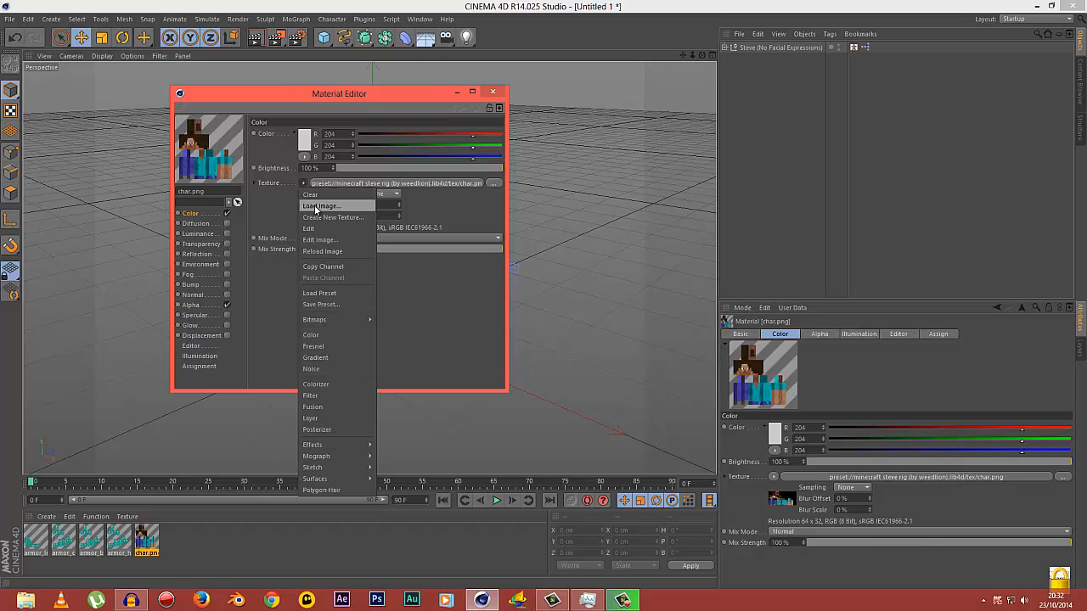
Step: Load download (1).png as the skin texture, producing the broken patchy mapping on Steve
{"action": "left_click", "coordinate": [319, 206]}
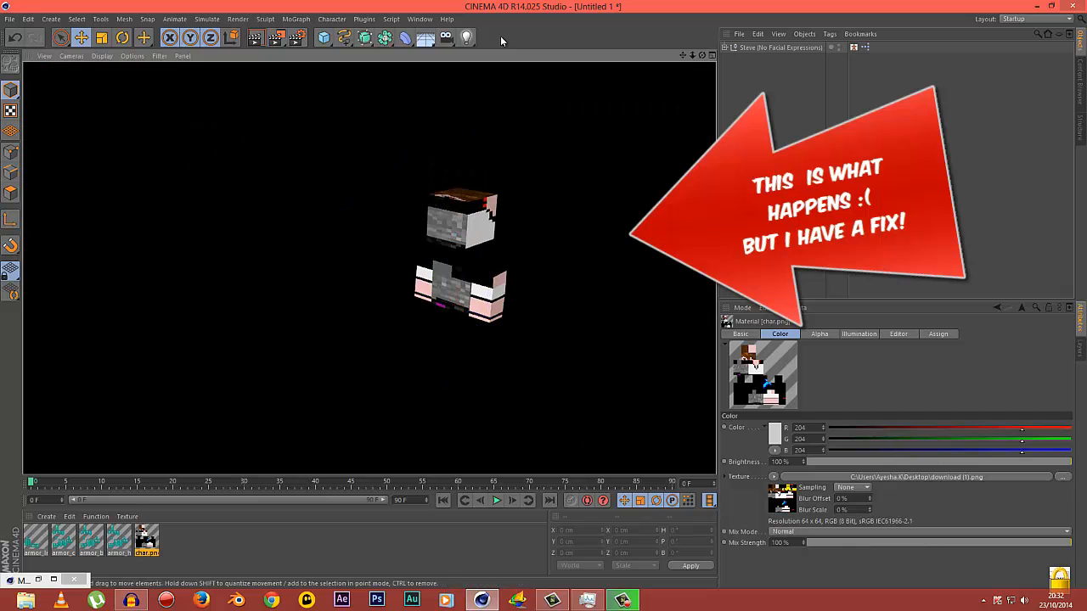
{"action": "mouse_move", "coordinate": [440, 309]}
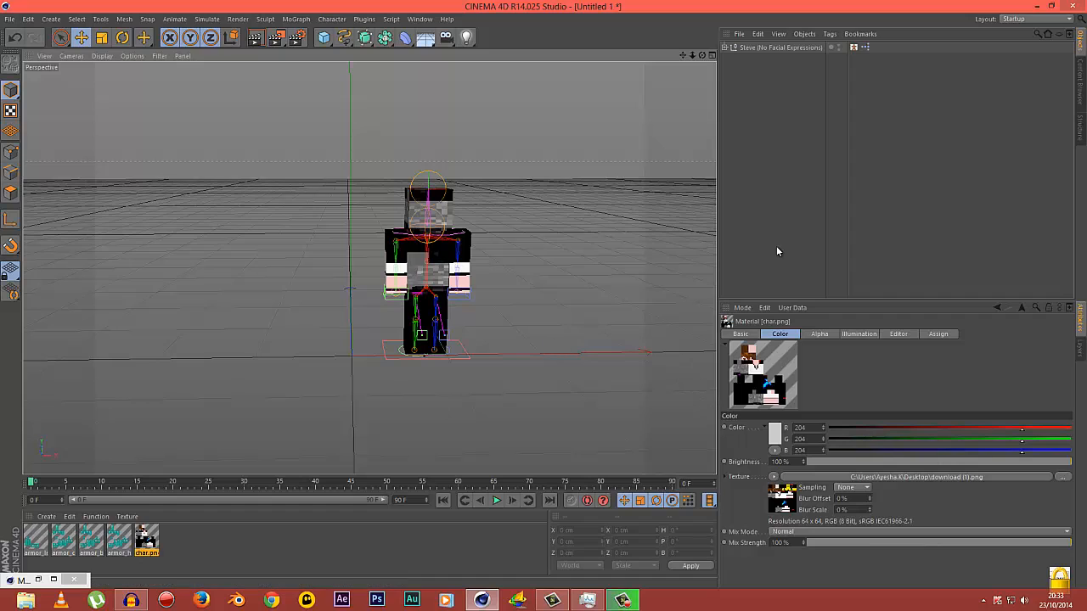
{"action": "mouse_move", "coordinate": [550, 212]}
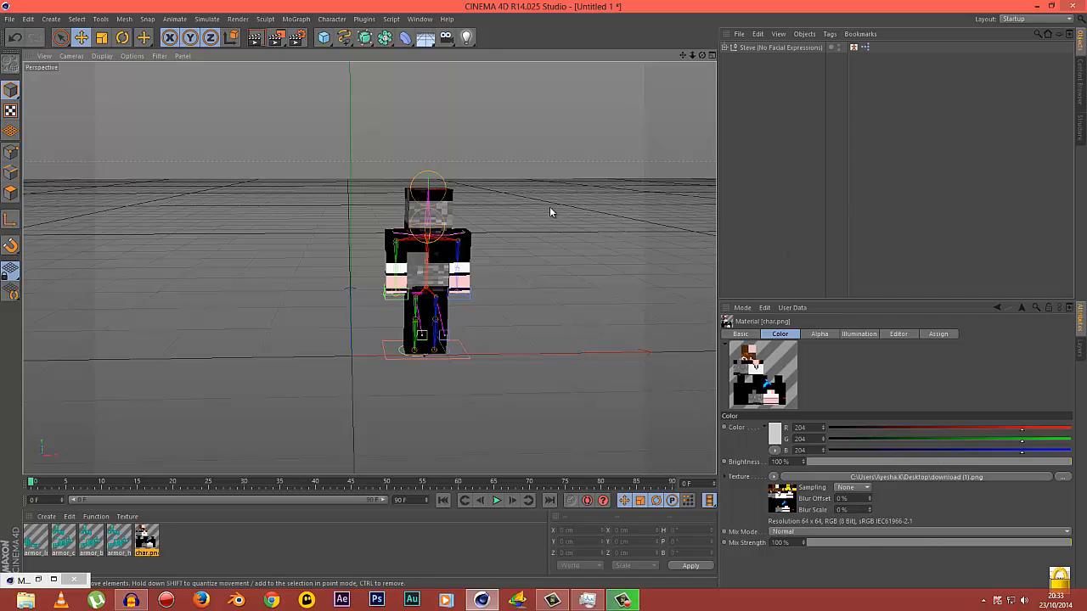
{"action": "mouse_move", "coordinate": [448, 340]}
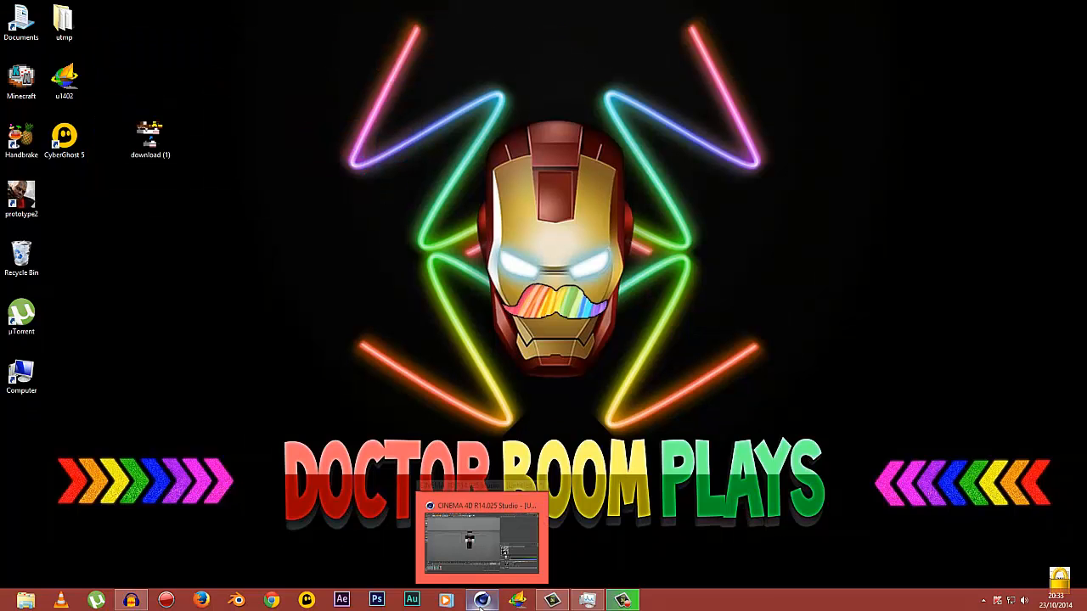
{"action": "left_click", "coordinate": [482, 601]}
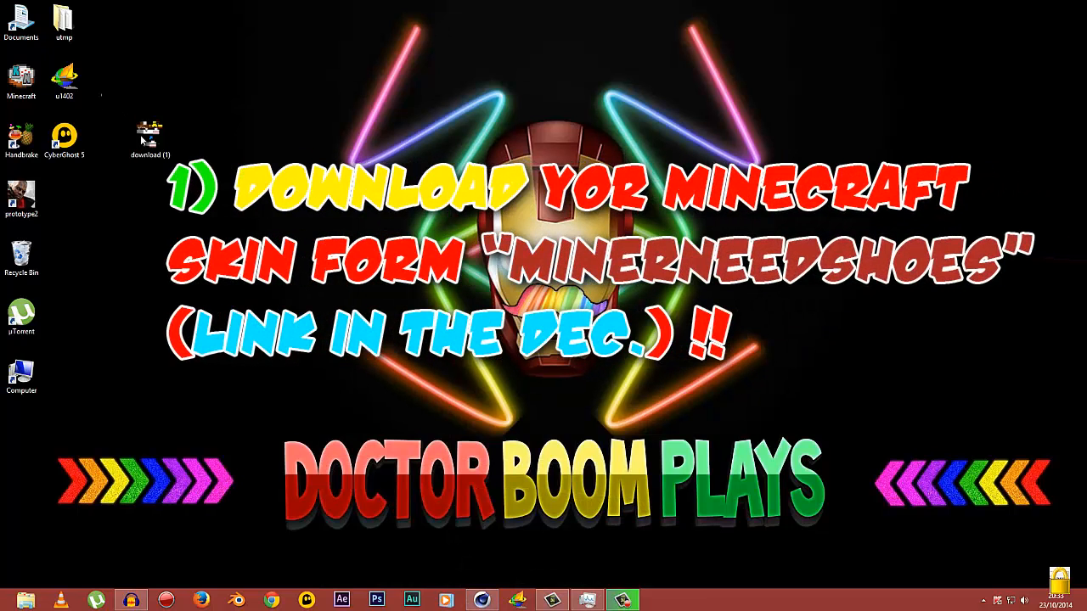
{"action": "mouse_move", "coordinate": [100, 90]}
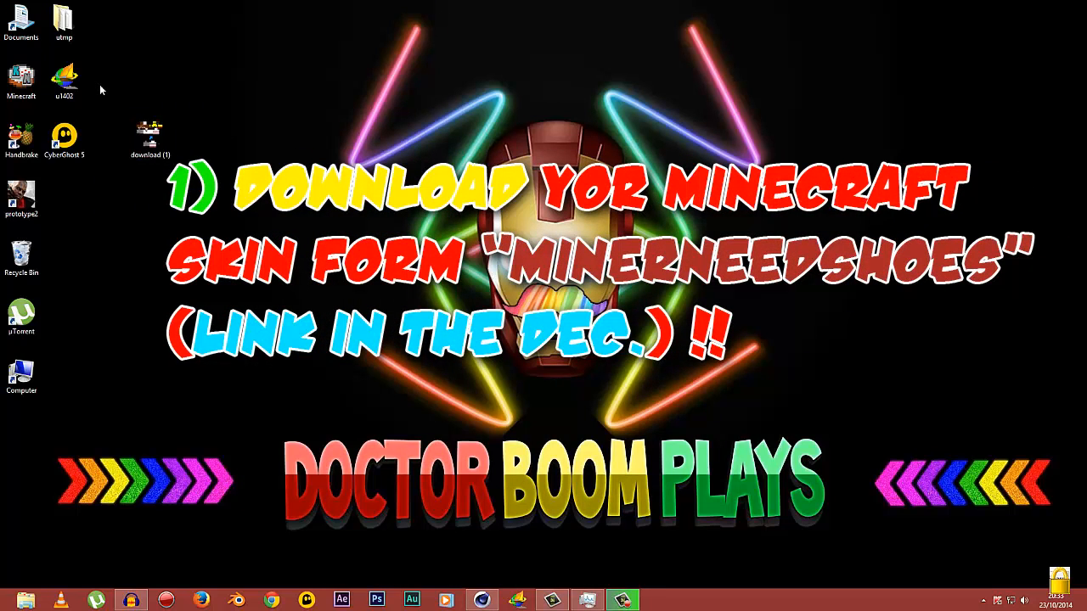
{"action": "mouse_move", "coordinate": [112, 94]}
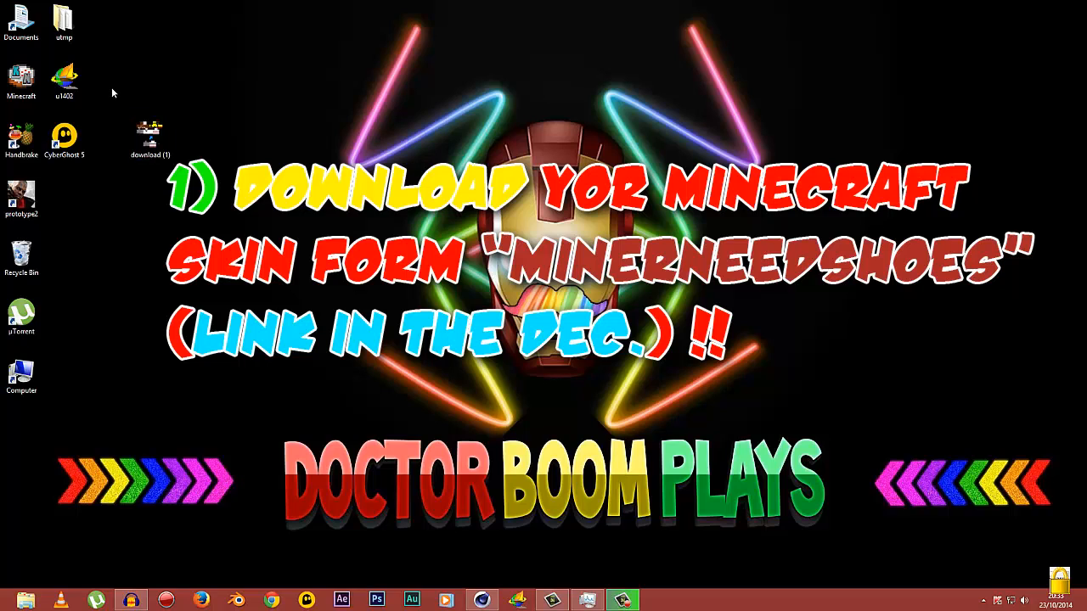
{"action": "mouse_move", "coordinate": [97, 97]}
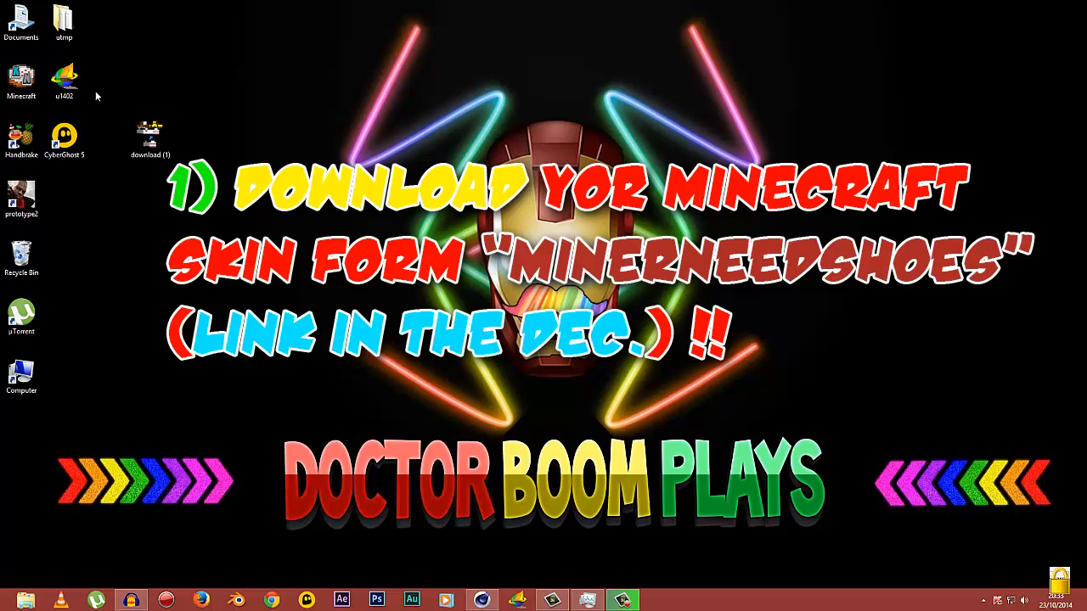
{"action": "mouse_move", "coordinate": [329, 218]}
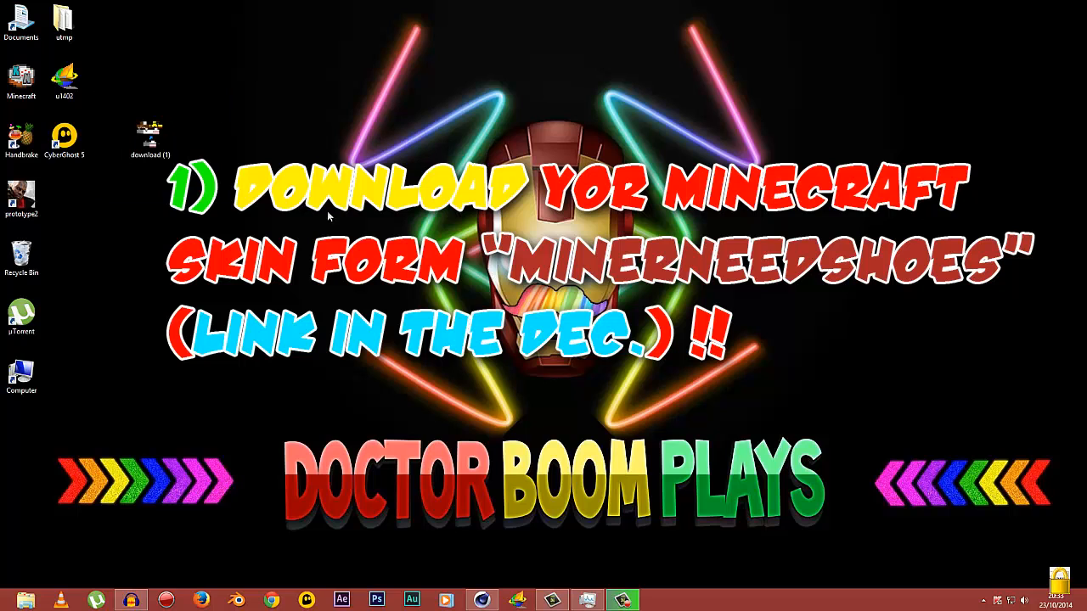
{"action": "mouse_move", "coordinate": [398, 503]}
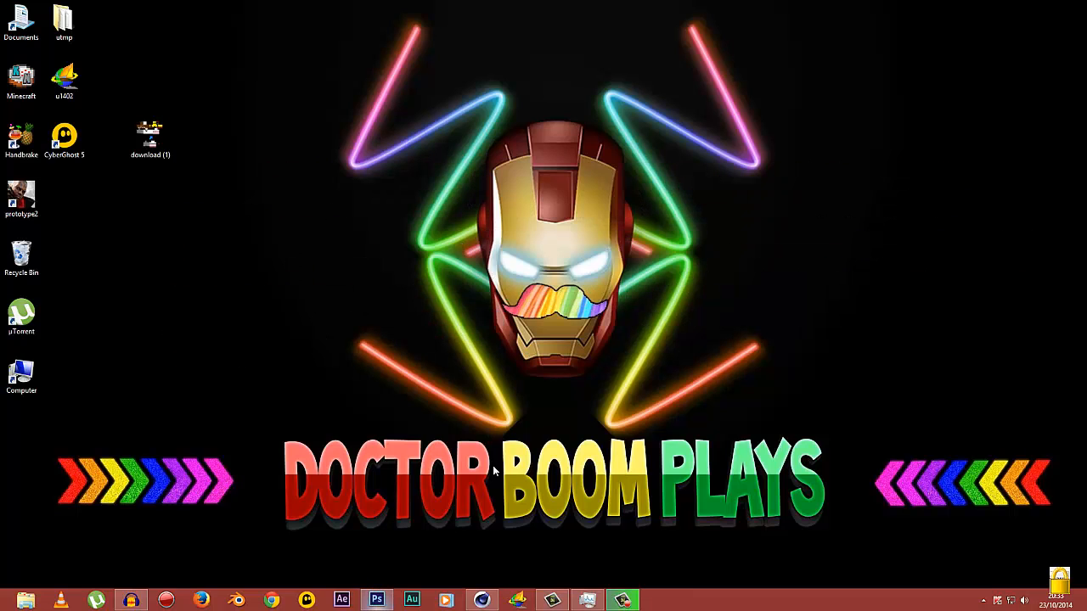
{"action": "left_click", "coordinate": [377, 599]}
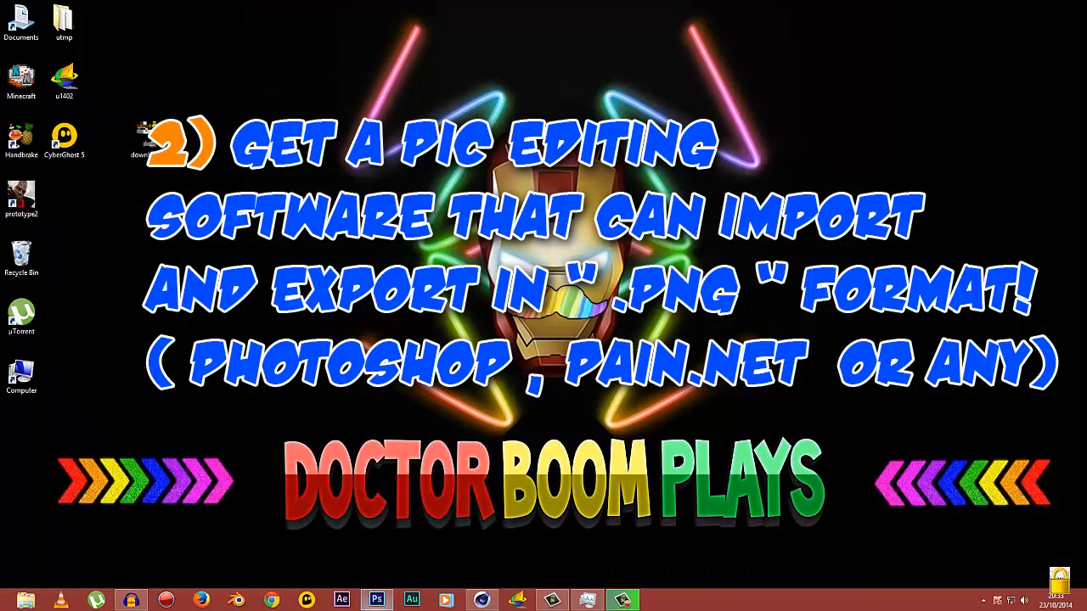
Step: Bring Photoshop to the front with an empty workspace
{"action": "left_click", "coordinate": [375, 601]}
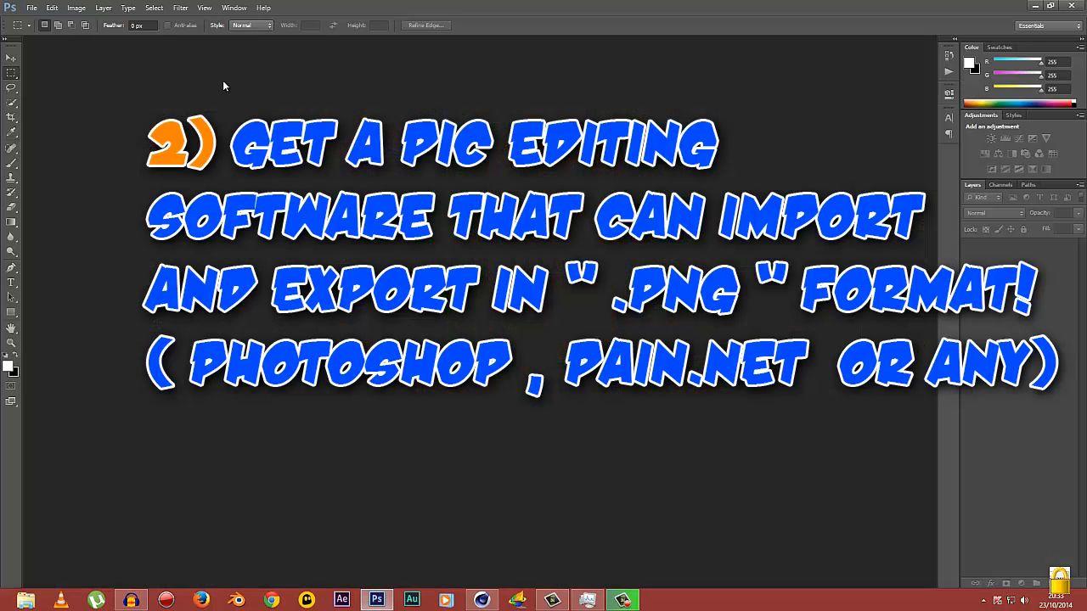
{"action": "mouse_move", "coordinate": [156, 73]}
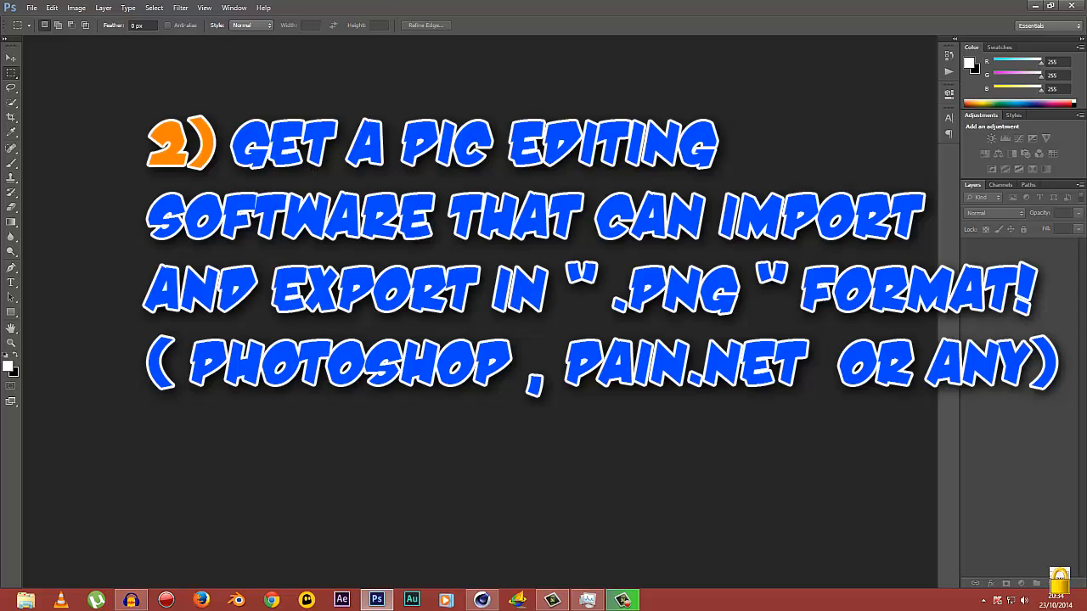
{"action": "mouse_move", "coordinate": [218, 185]}
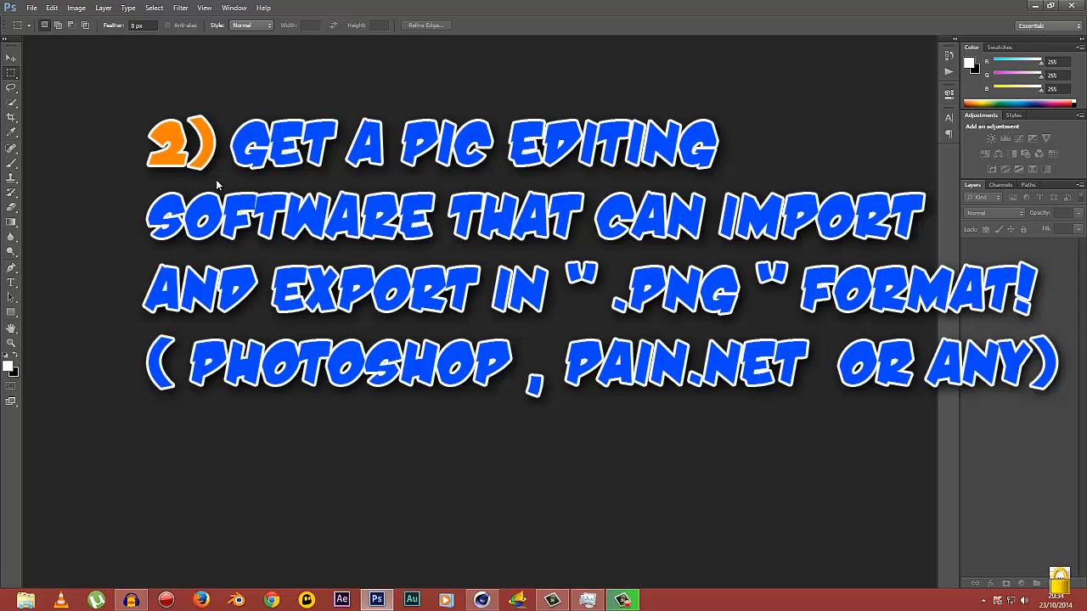
{"action": "mouse_move", "coordinate": [417, 245]}
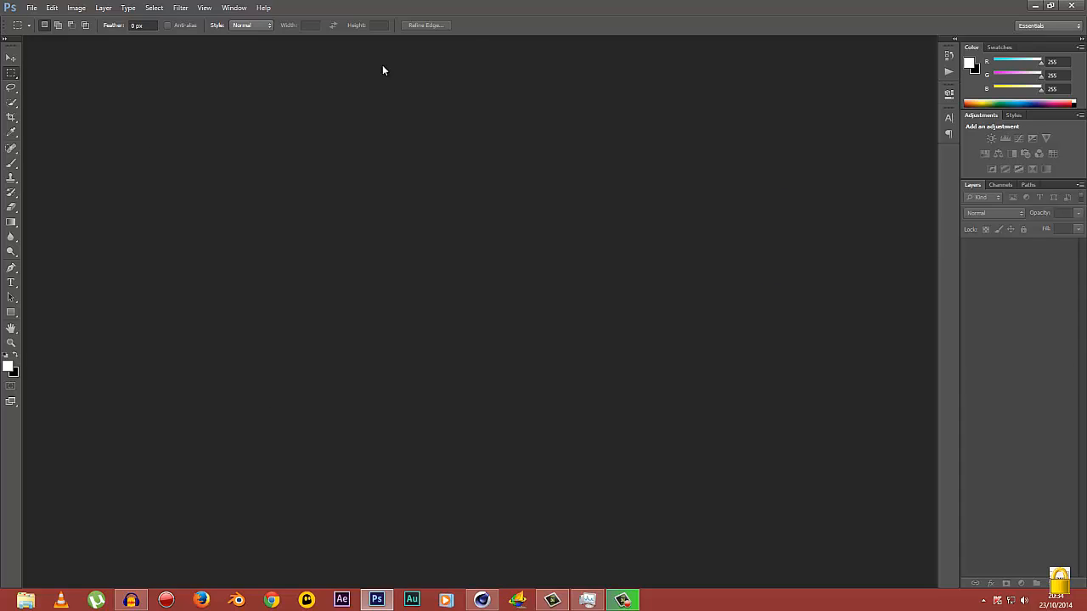
{"action": "mouse_move", "coordinate": [78, 80]}
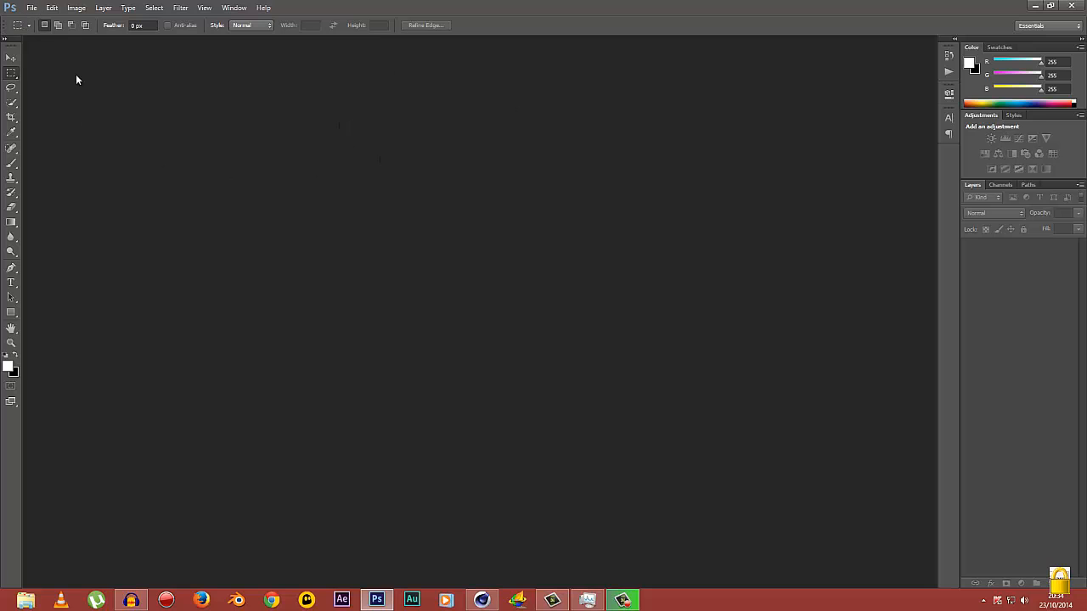
Step: Create a new document 64 pixels wide by 32 high with transparent background contents
{"action": "left_click", "coordinate": [30, 7]}
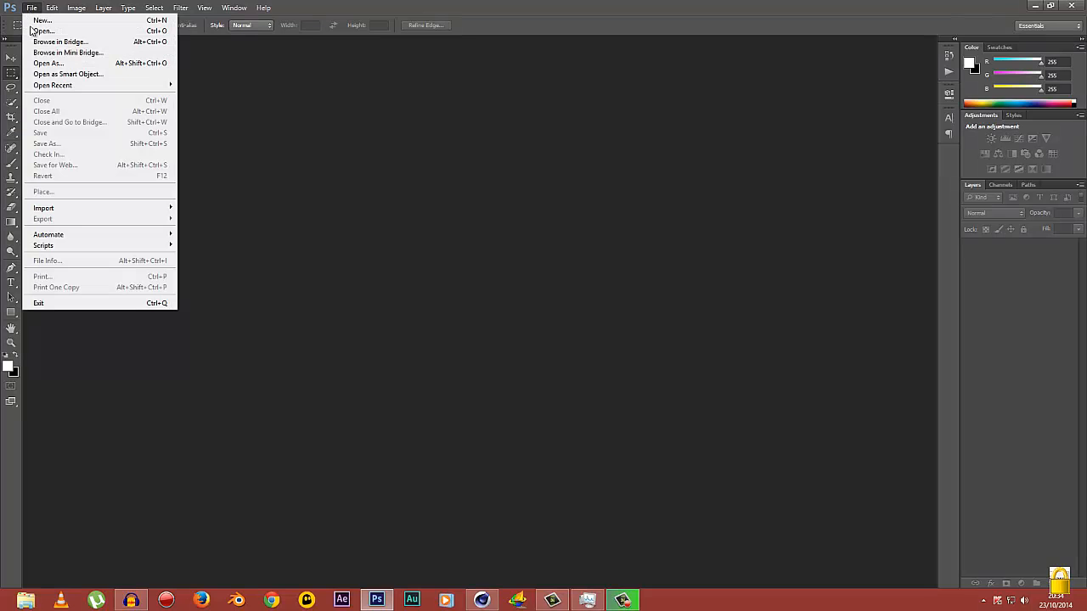
{"action": "mouse_move", "coordinate": [41, 20]}
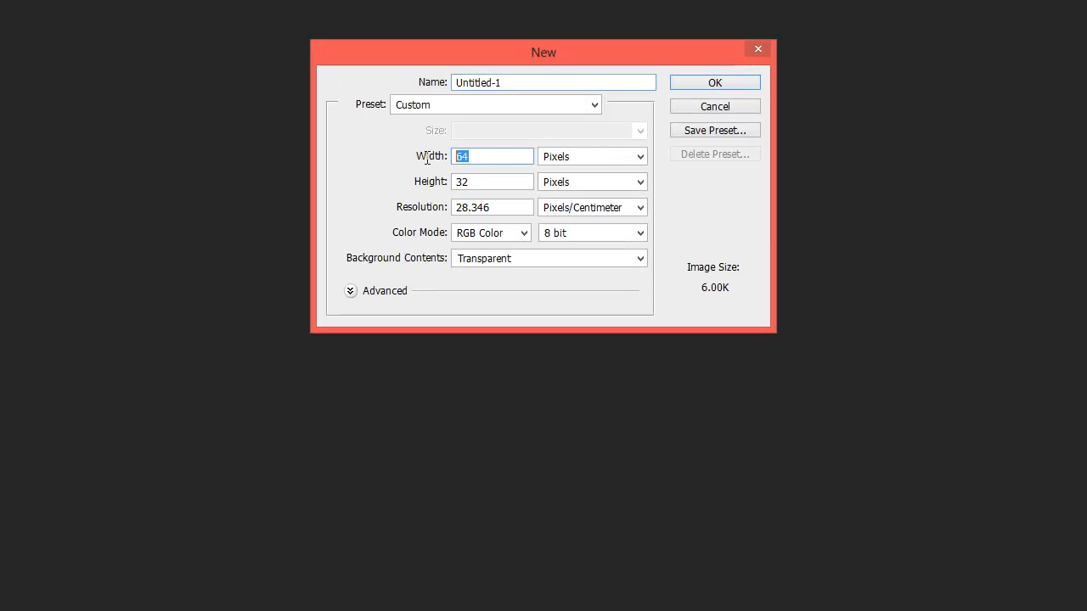
{"action": "left_click", "coordinate": [492, 182]}
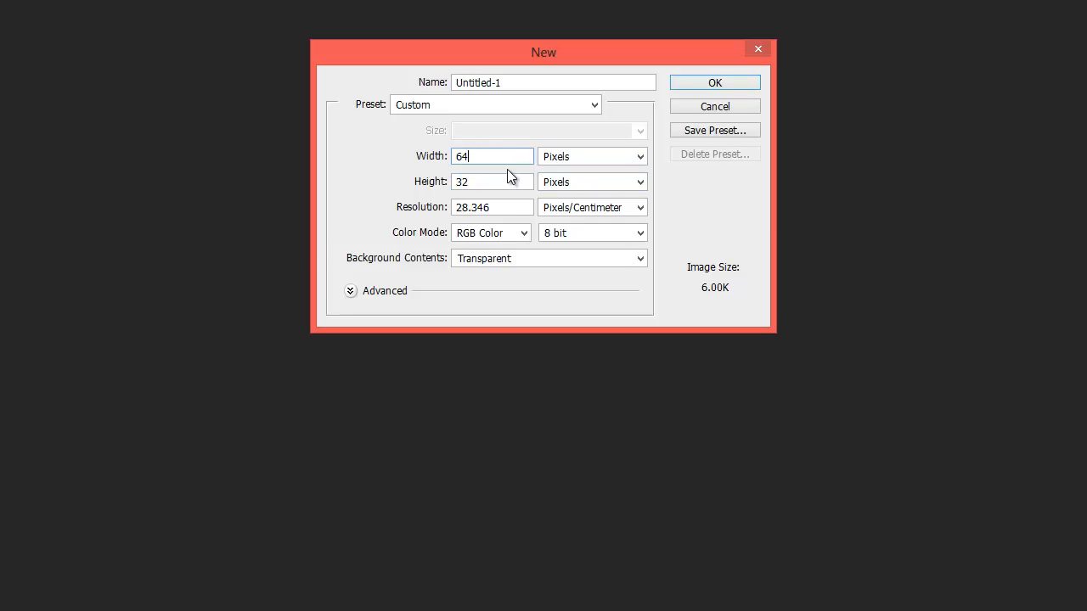
{"action": "left_click", "coordinate": [492, 182]}
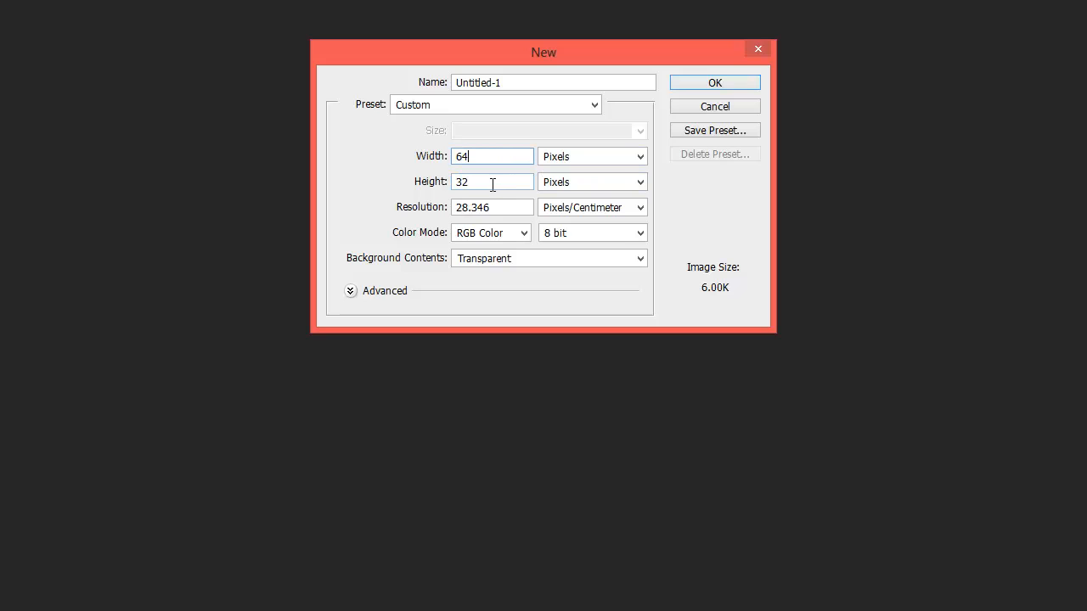
{"action": "mouse_move", "coordinate": [407, 213]}
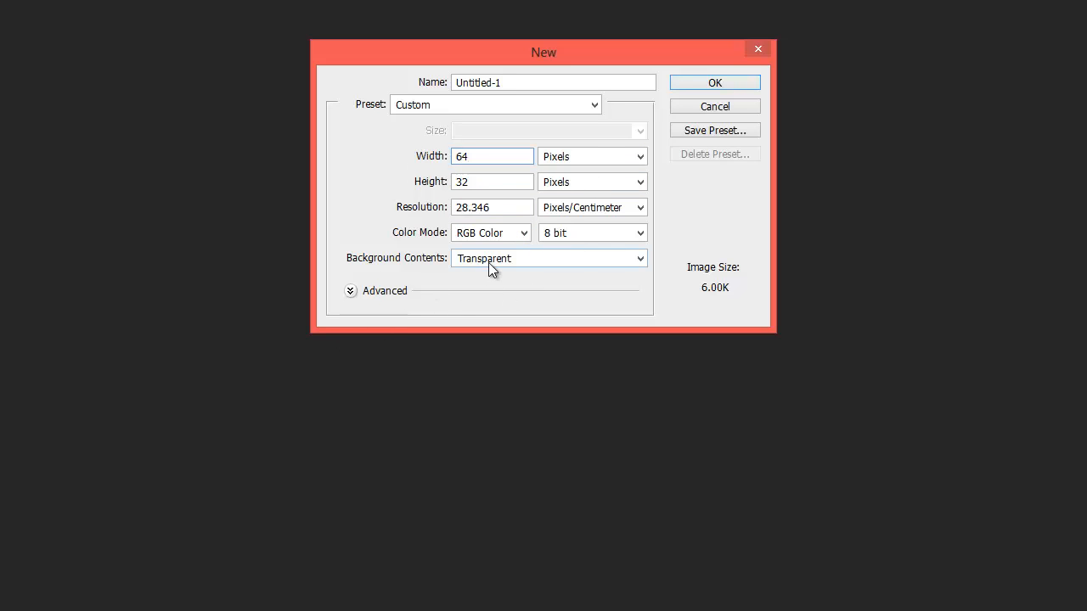
{"action": "left_click", "coordinate": [546, 258]}
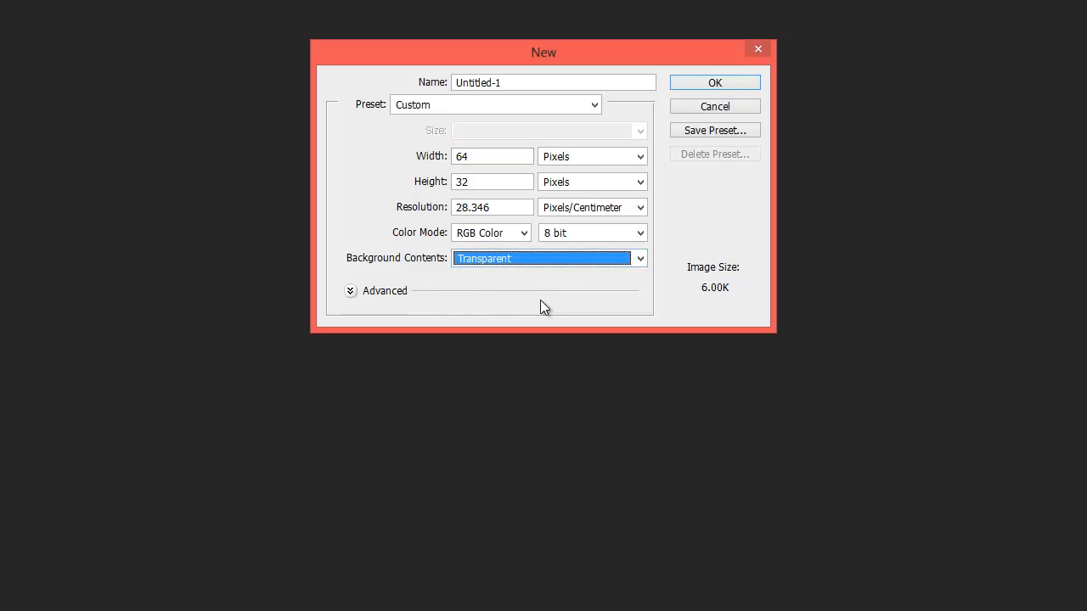
{"action": "left_click", "coordinate": [492, 156]}
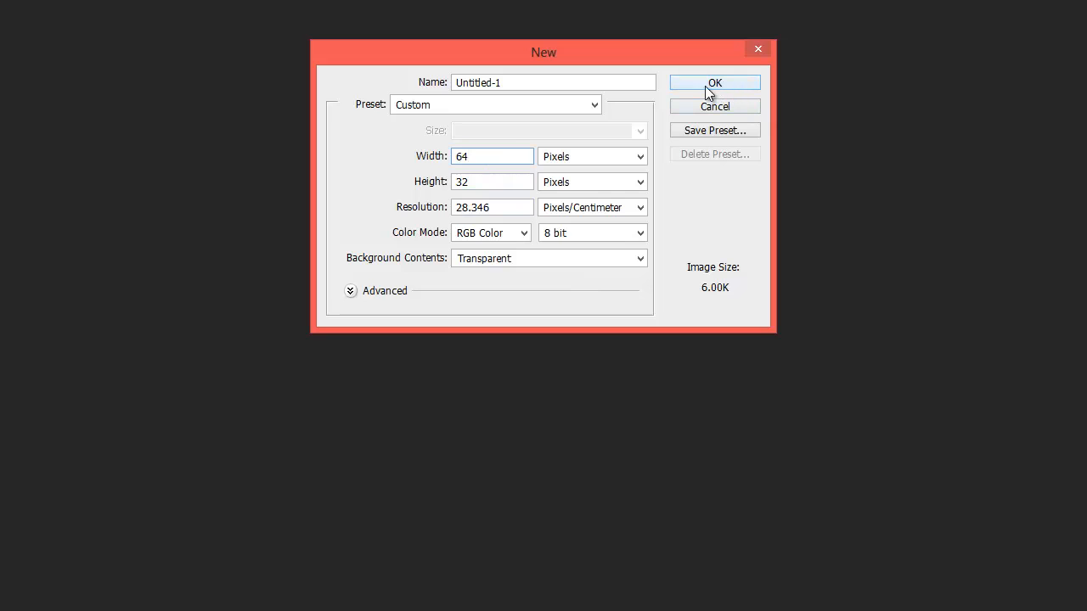
{"action": "left_click", "coordinate": [713, 82]}
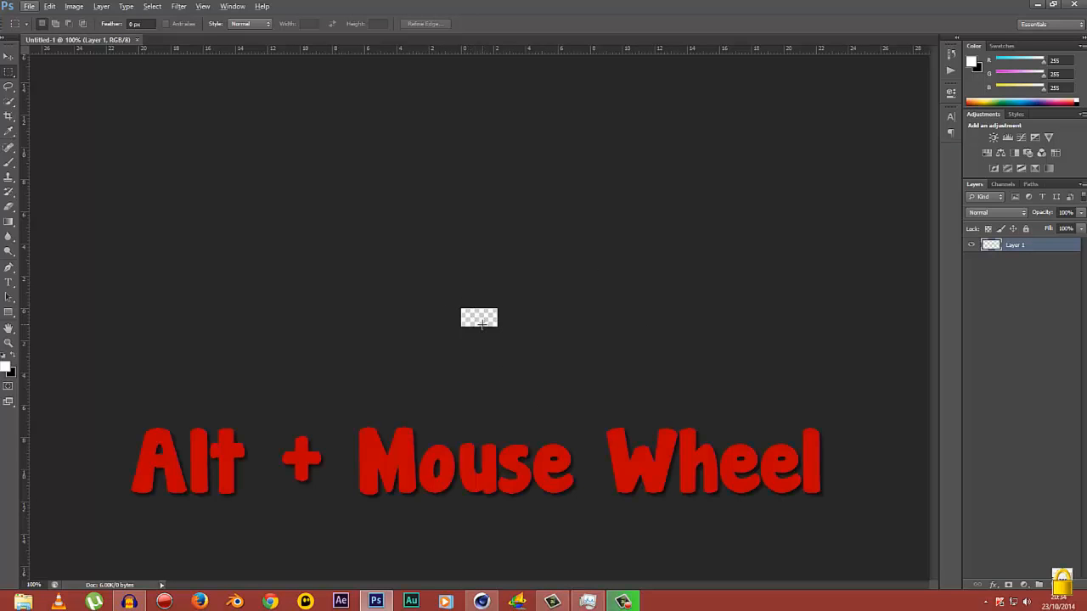
{"action": "mouse_move", "coordinate": [475, 333]}
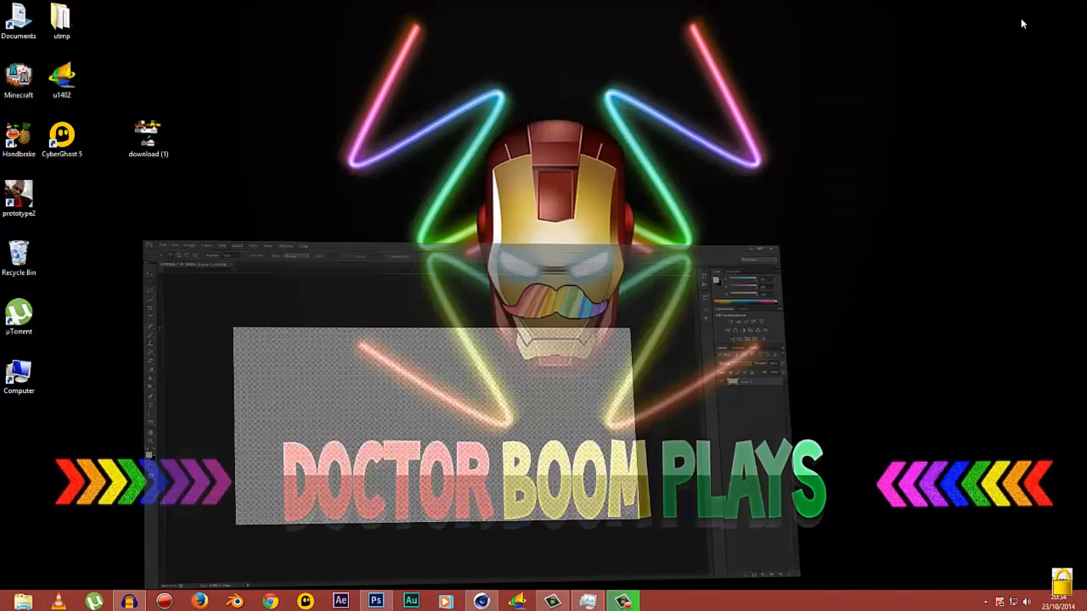
Step: Place the downloaded skin PNG and transform it so its upper portion fills the canvas
{"action": "left_click", "coordinate": [377, 601]}
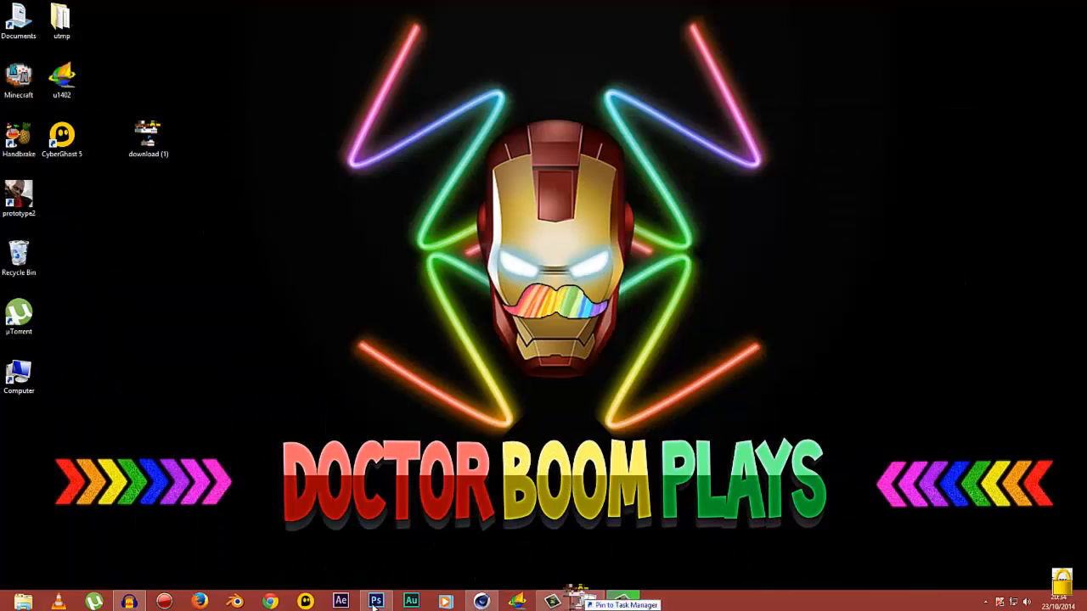
{"action": "left_click", "coordinate": [377, 601]}
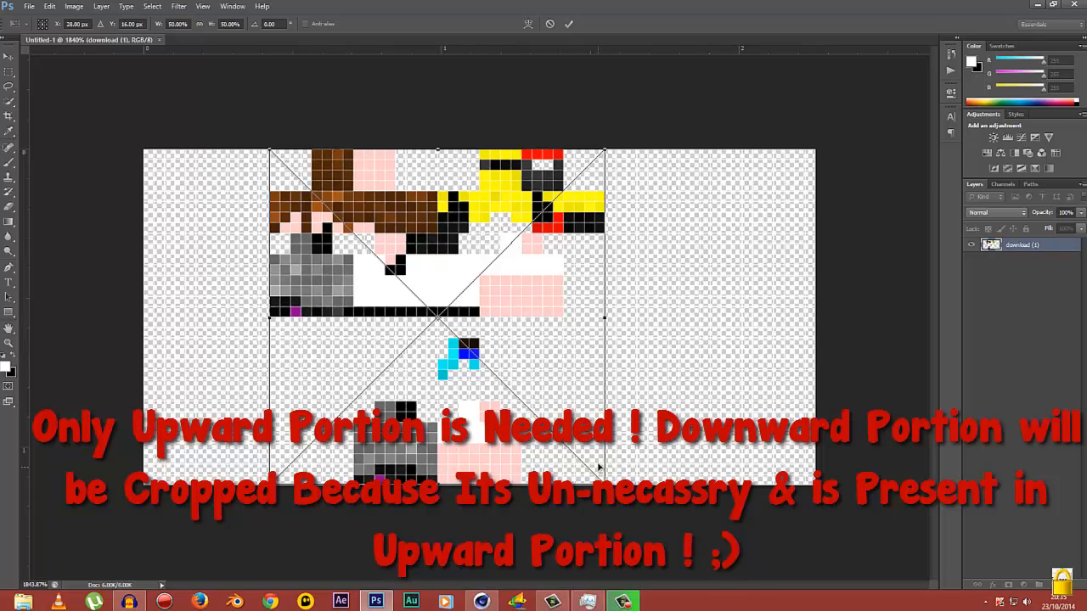
{"action": "mouse_move", "coordinate": [258, 320]}
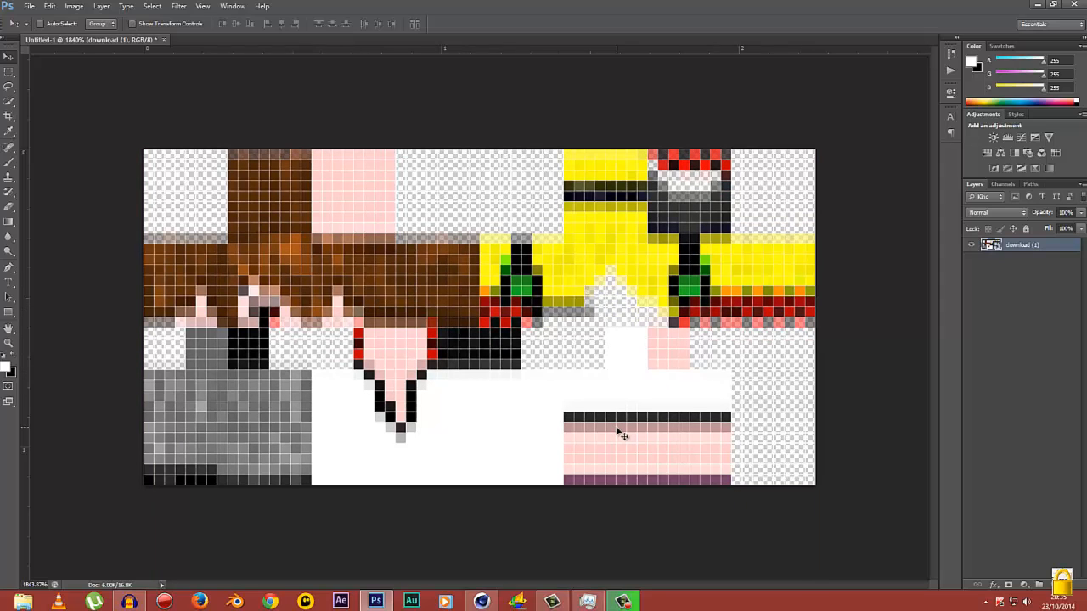
{"action": "key", "text": "ctrl+t"}
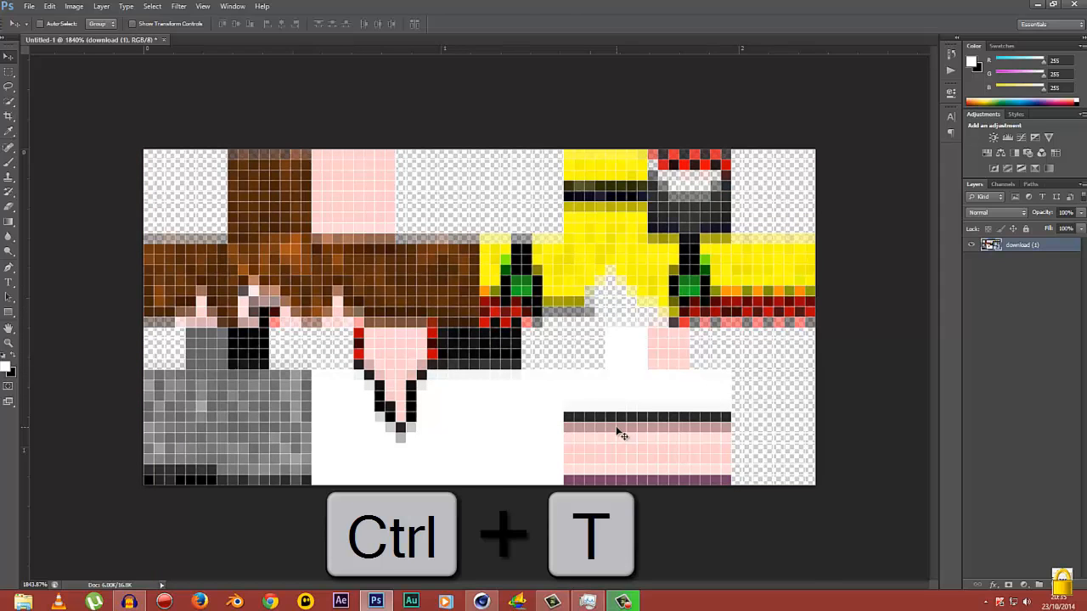
{"action": "key", "text": "ctrl+t"}
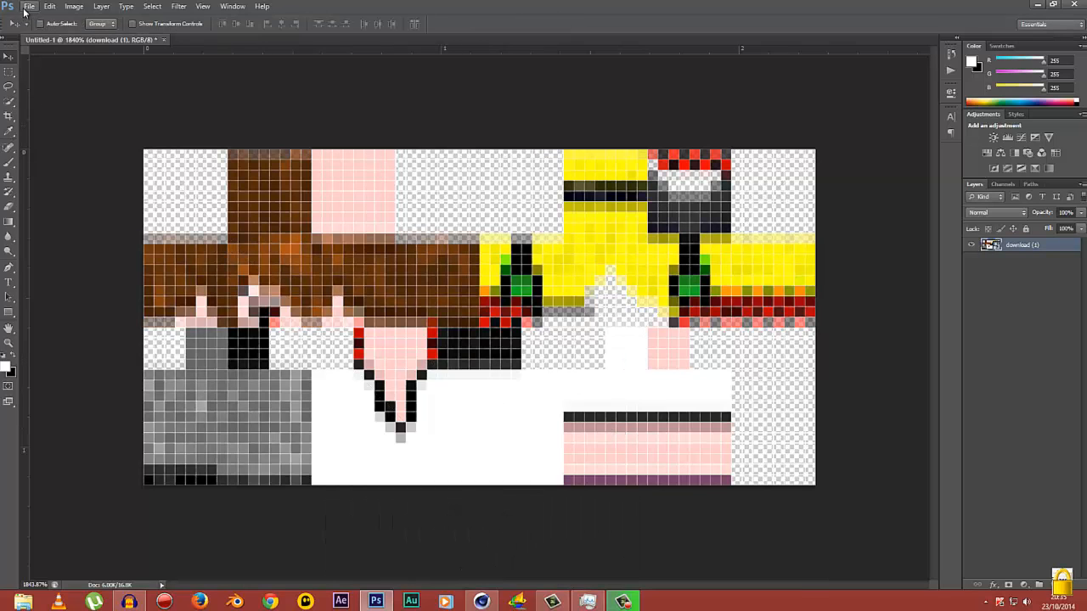
{"action": "left_click", "coordinate": [29, 7]}
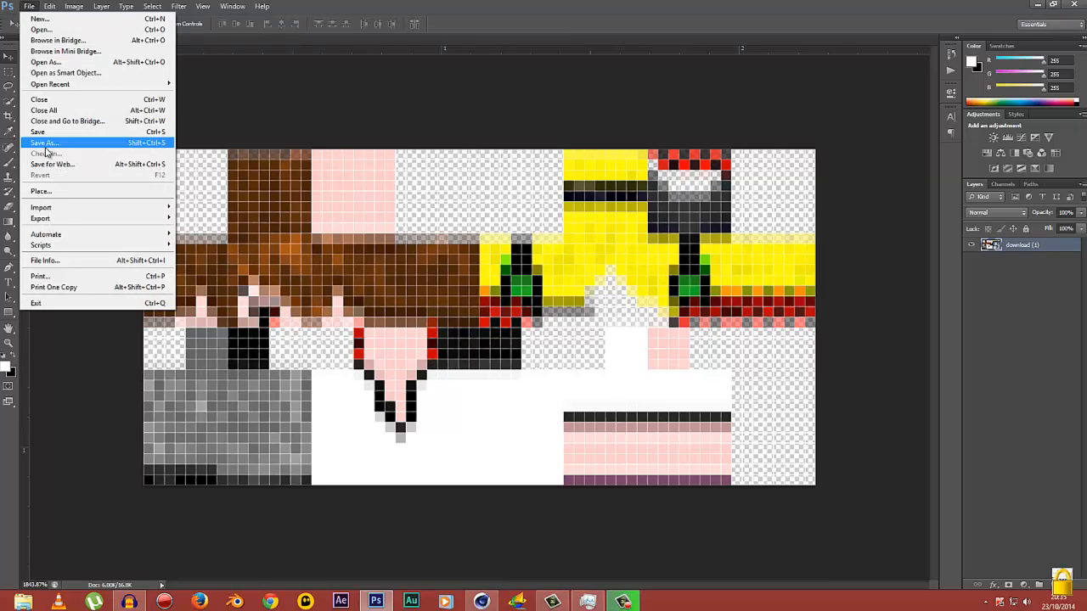
Step: Save the document as EditedSkin in PNG format on the desktop
{"action": "left_click", "coordinate": [44, 143]}
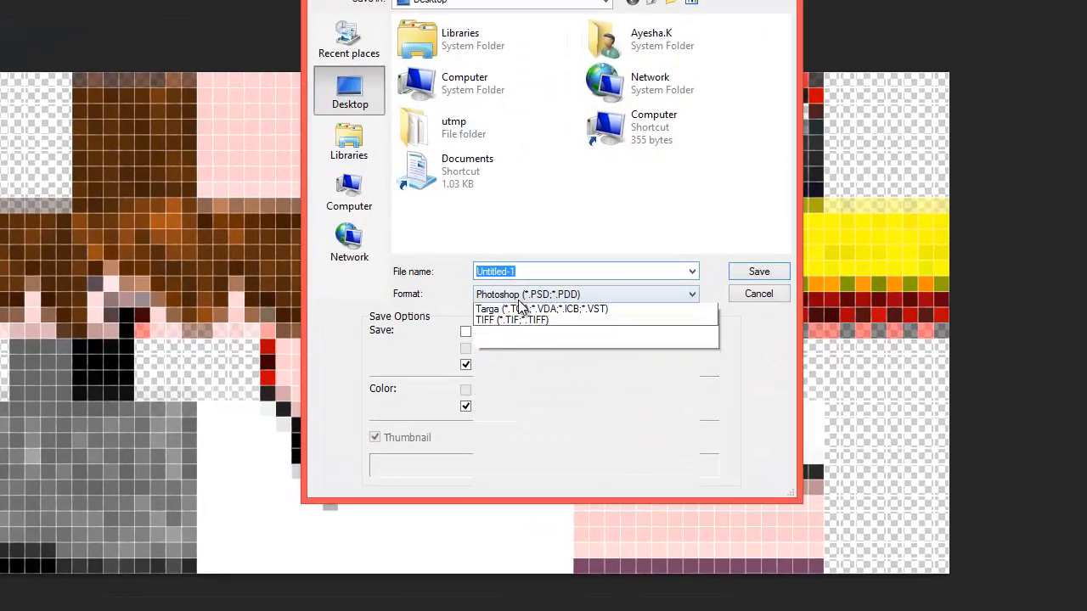
{"action": "left_click", "coordinate": [586, 294]}
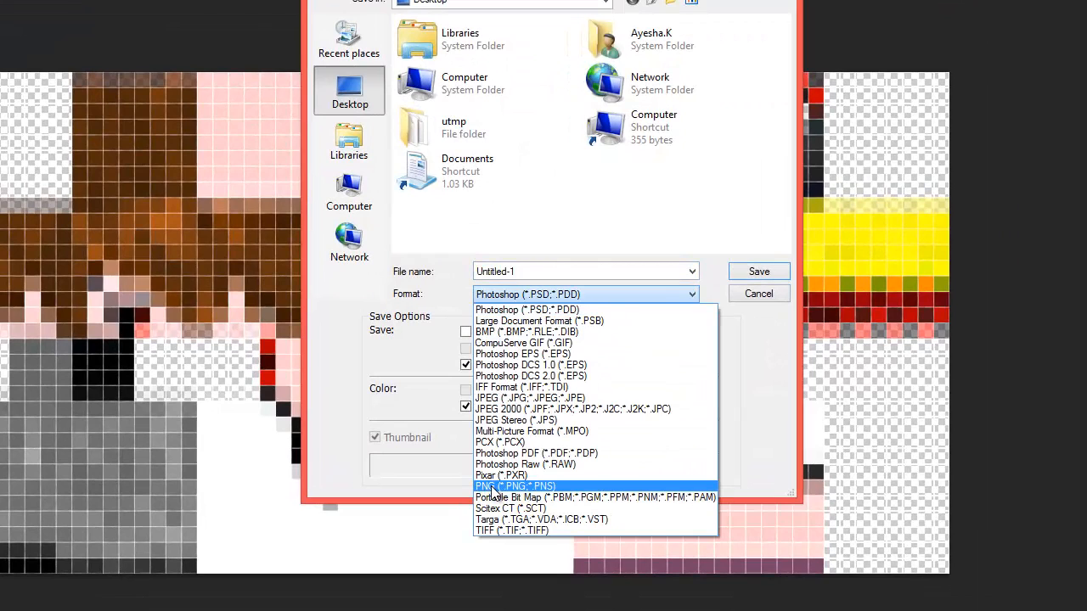
{"action": "left_click", "coordinate": [516, 485]}
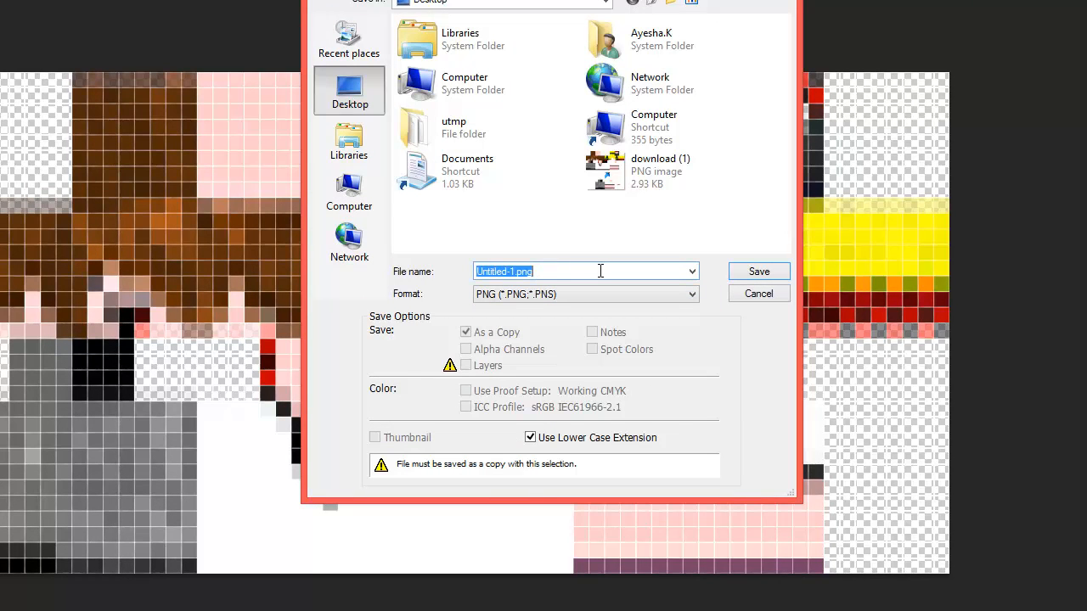
{"action": "type", "text": "Edited"}
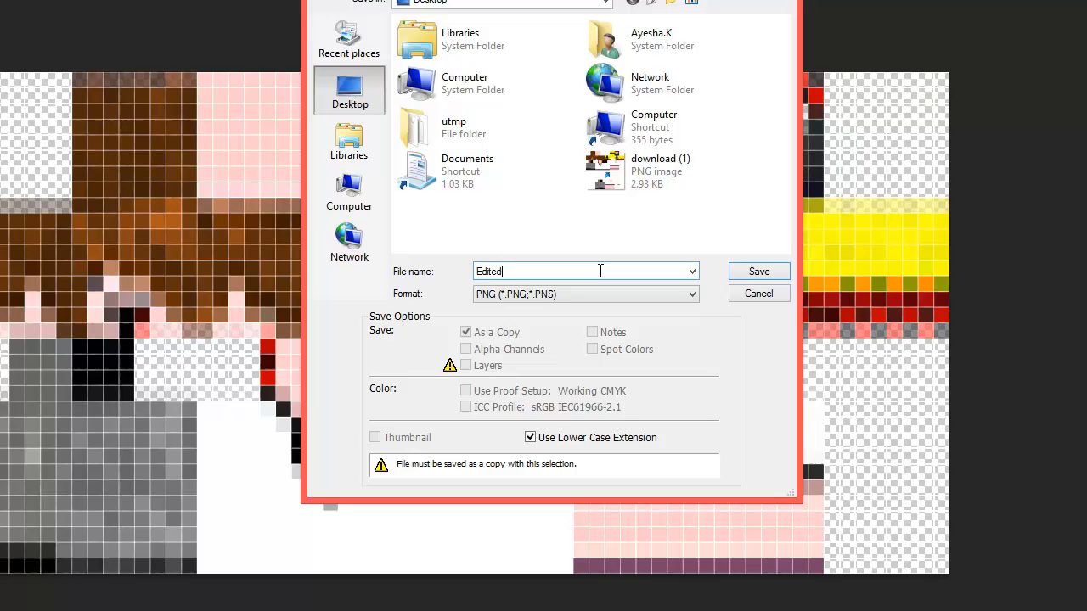
{"action": "type", "text": "Skin"}
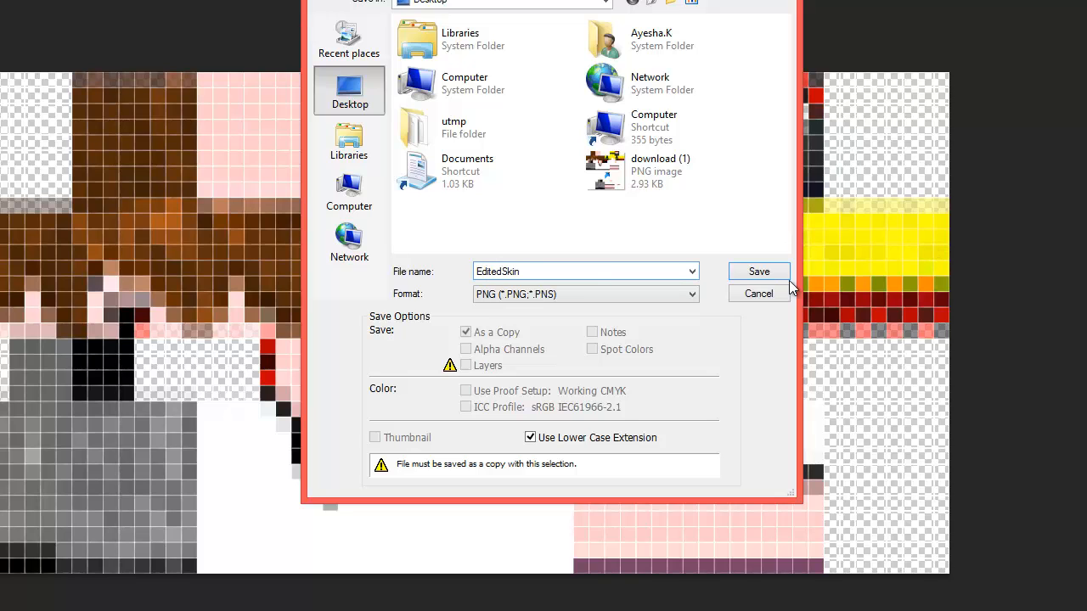
{"action": "left_click", "coordinate": [757, 272]}
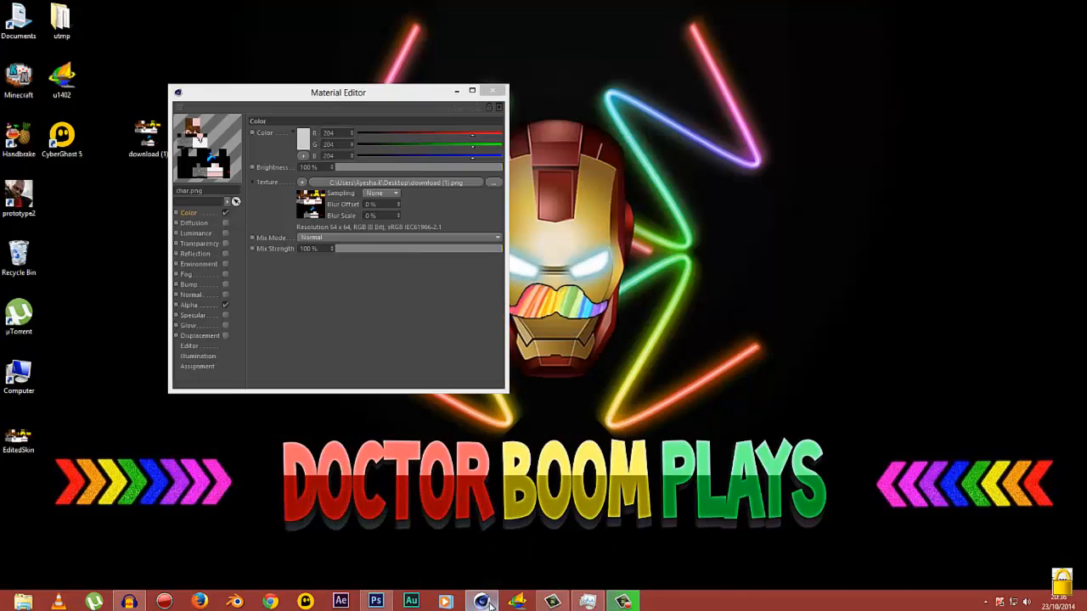
Step: Return to Cinema 4D, view the rig and reopen the skin material's texture options
{"action": "left_click", "coordinate": [480, 601]}
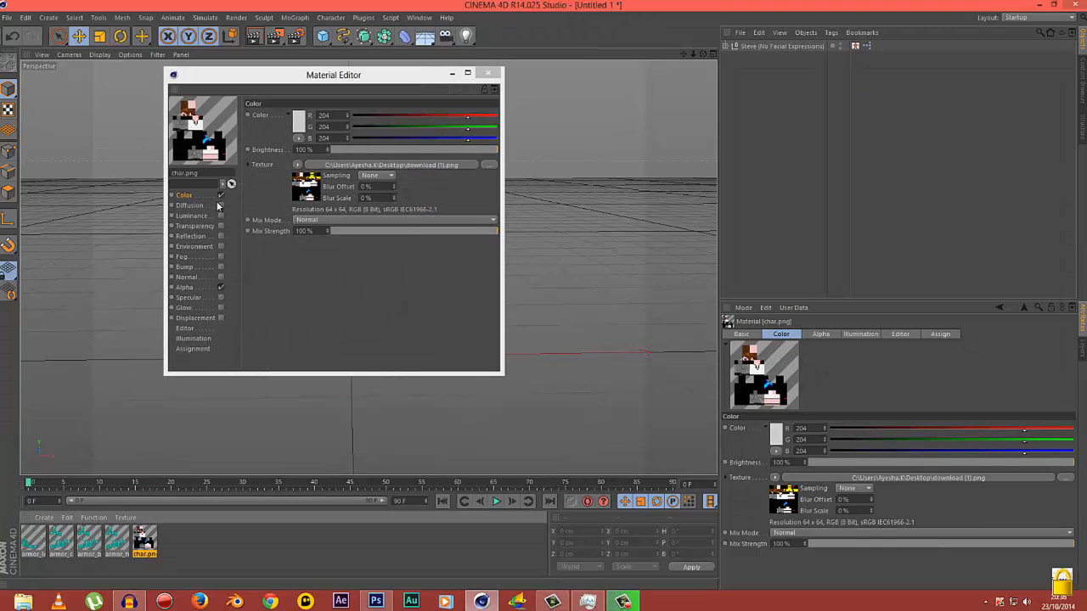
{"action": "mouse_move", "coordinate": [292, 196]}
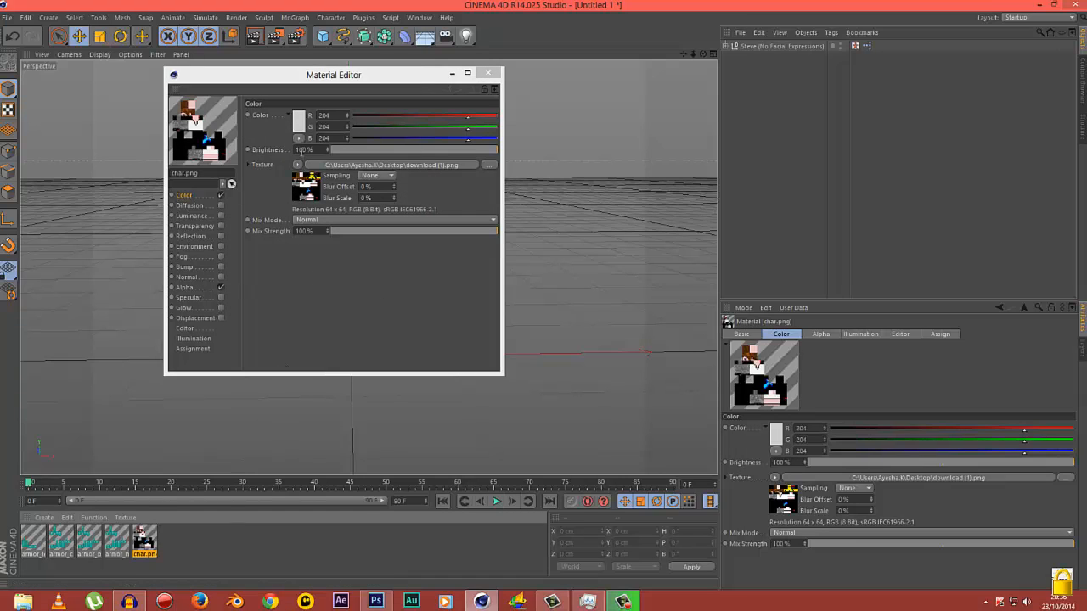
{"action": "left_click", "coordinate": [299, 163]}
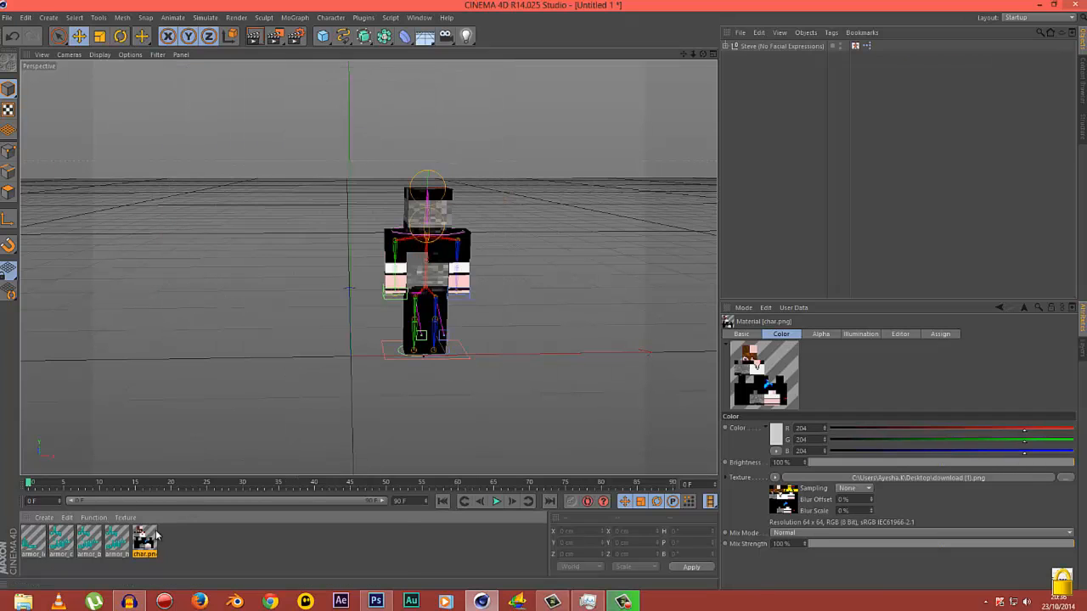
{"action": "double_click", "coordinate": [144, 543]}
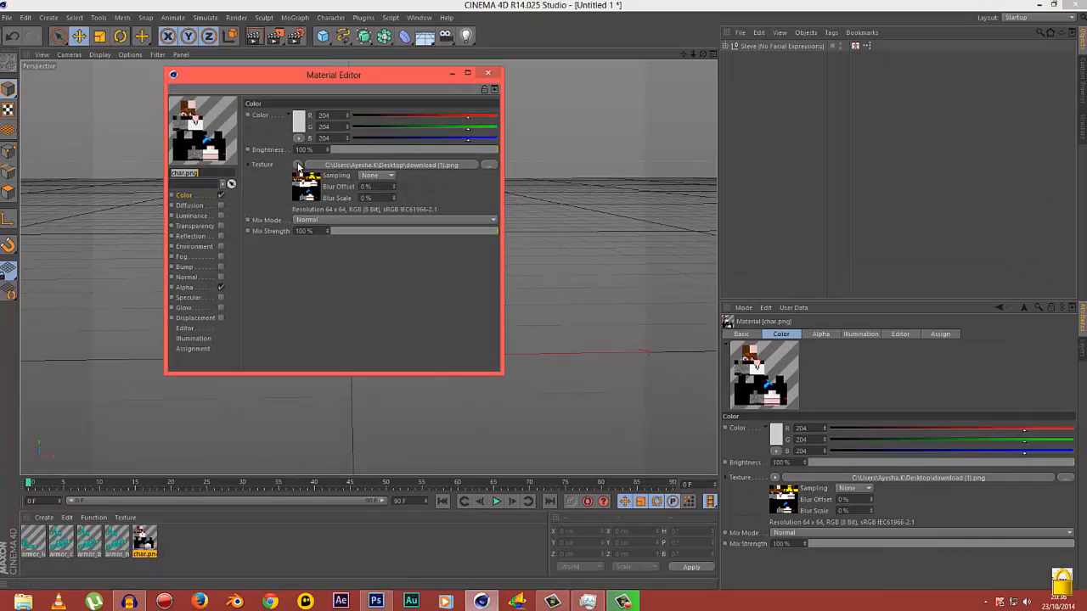
{"action": "left_click", "coordinate": [298, 165]}
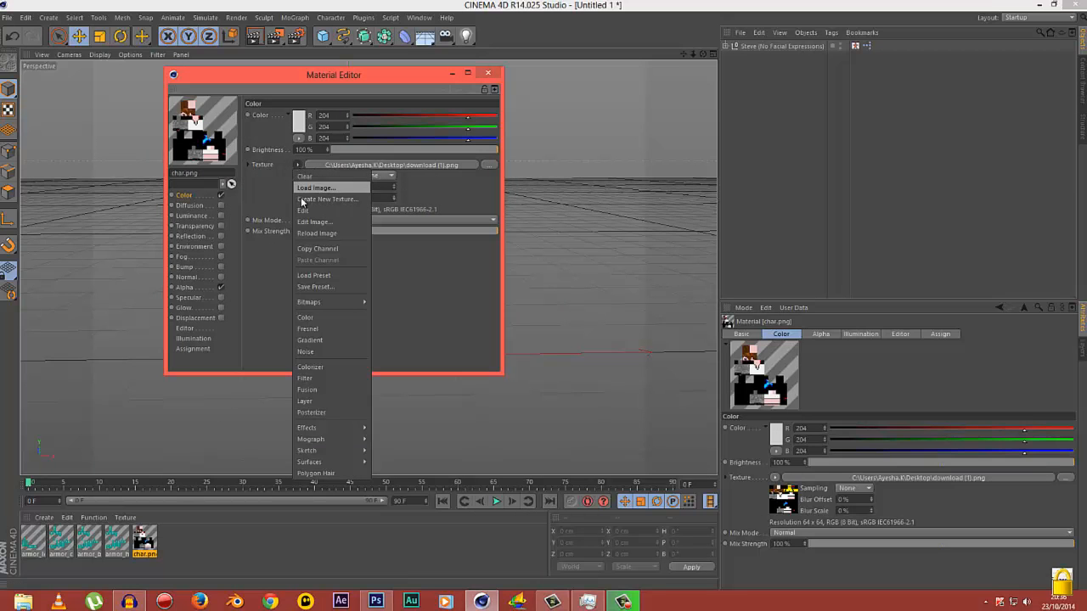
Step: Load EditedSkin.png as the texture without copying it into the project
{"action": "left_click", "coordinate": [315, 187]}
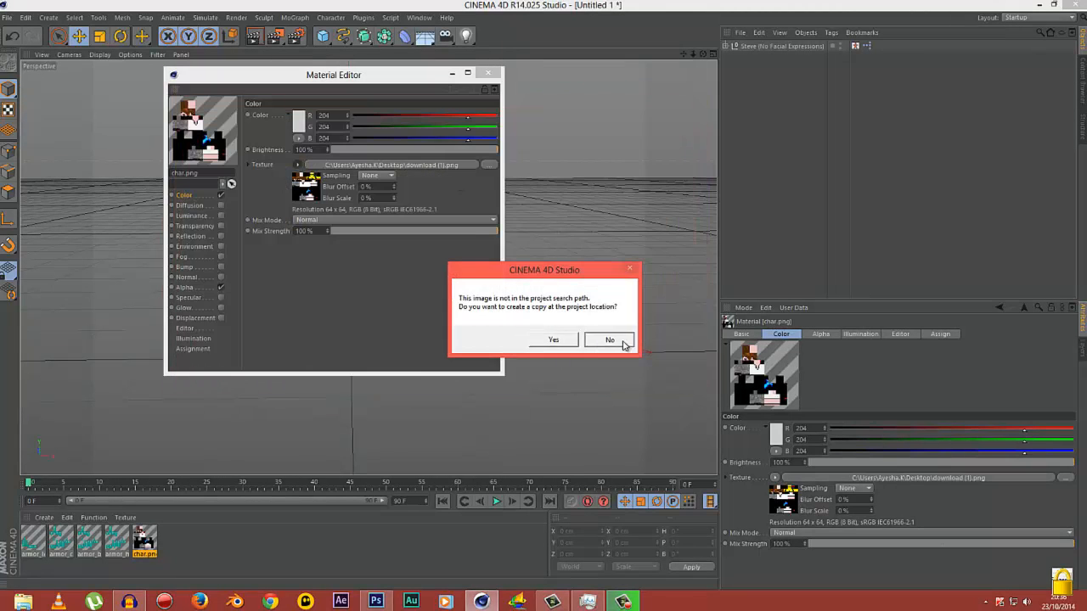
{"action": "left_click", "coordinate": [609, 340]}
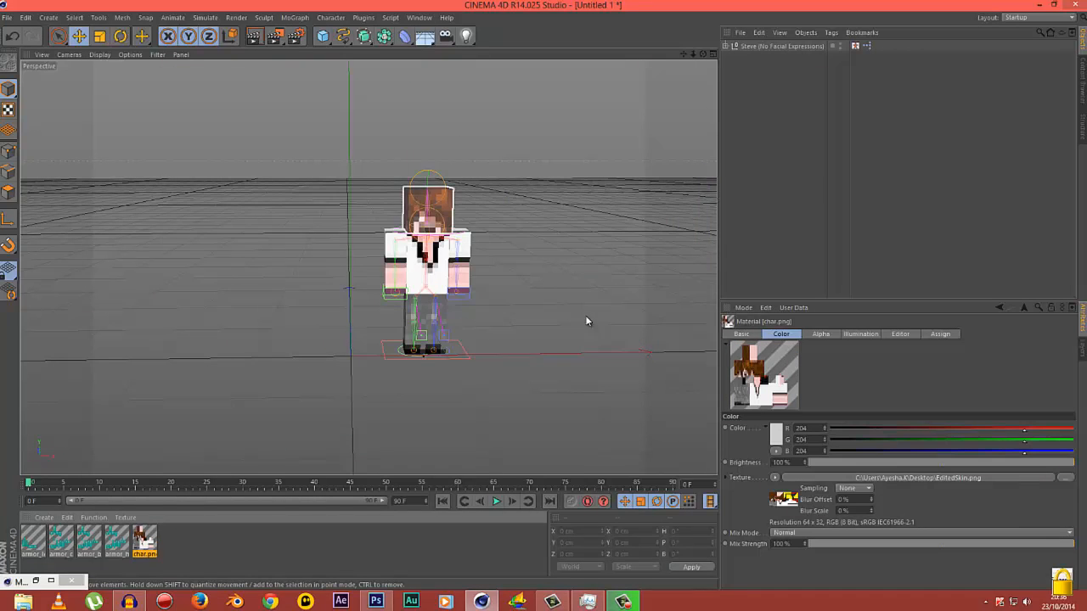